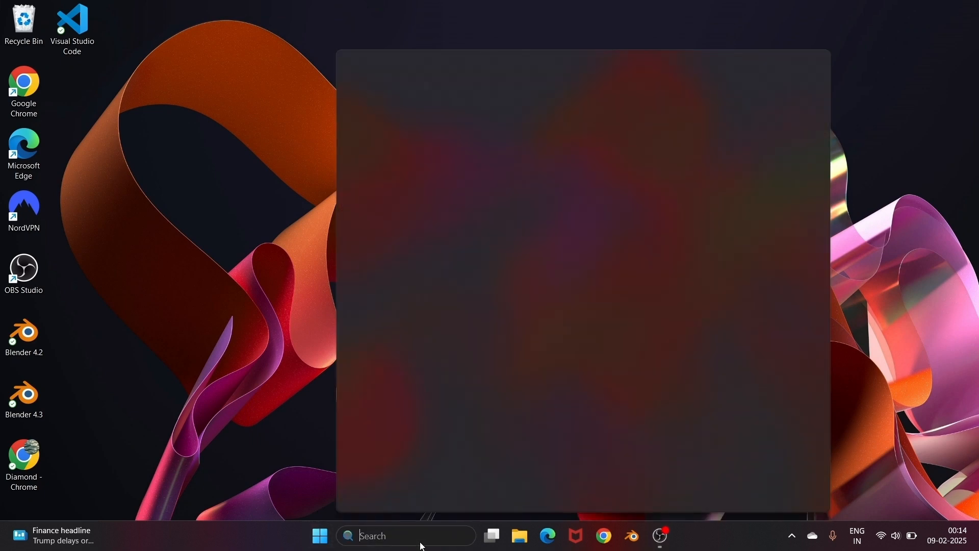
Search Start for 'microsoft store' and launch the Microsoft Store app.
{"action": "type", "text": "microsoft store"}
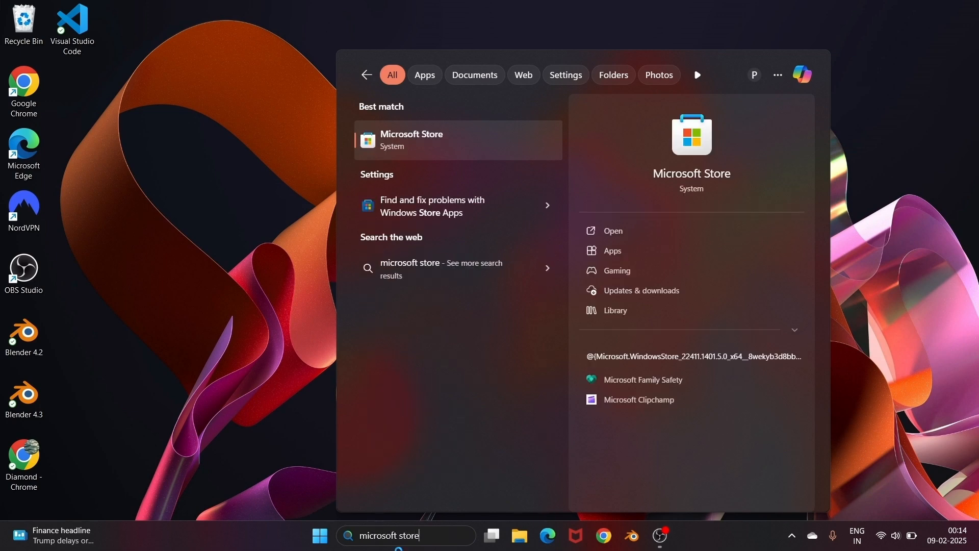
{"action": "left_click", "coordinate": [612, 231]}
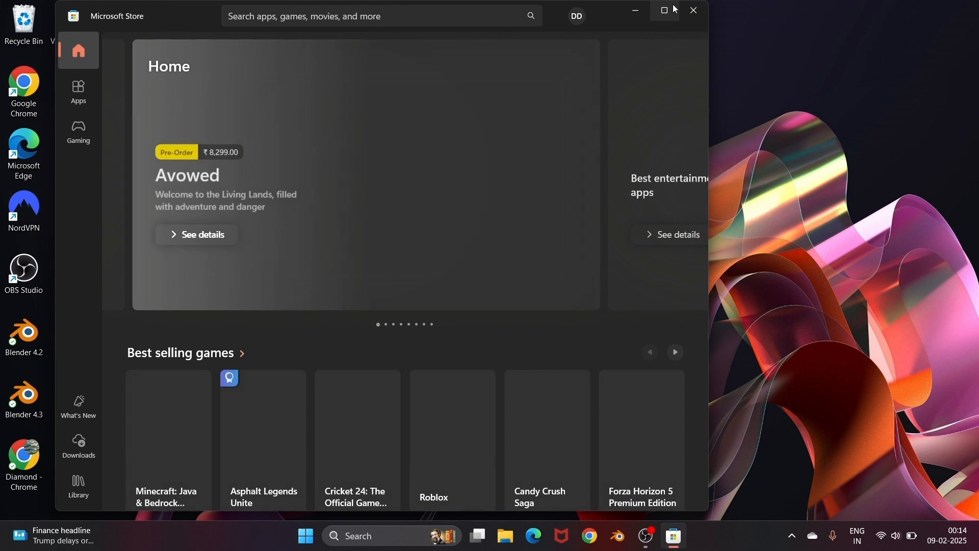
Search the Store for 'whatsapp' and bring up the WhatsApp app page.
{"action": "type", "text": "whatsapp"}
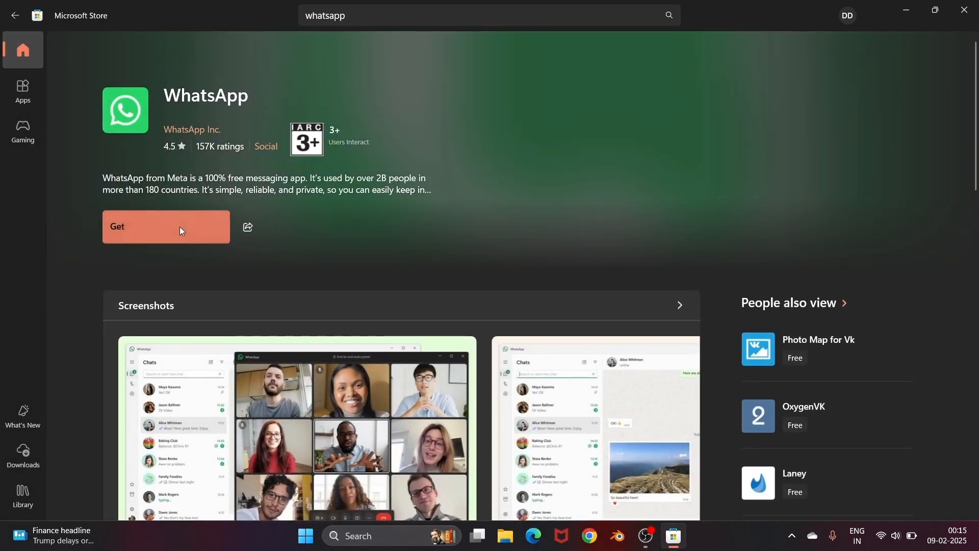
Get WhatsApp from the Store and open it once installation finishes.
{"action": "left_click", "coordinate": [165, 226]}
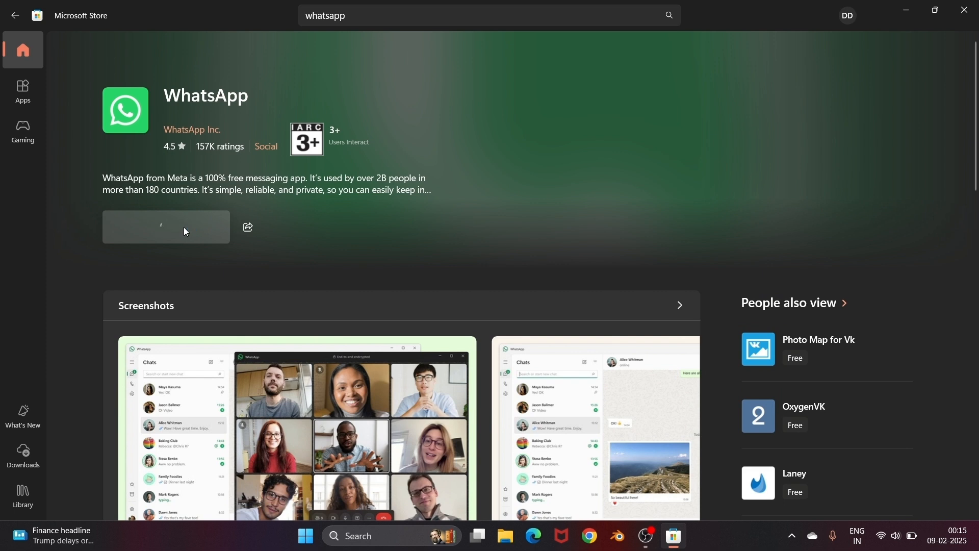
{"action": "left_click", "coordinate": [165, 226]}
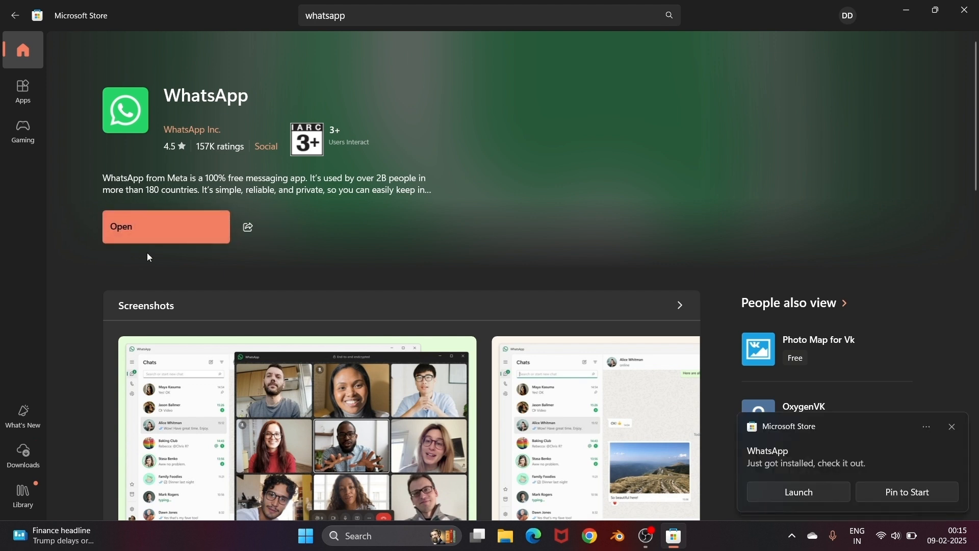
{"action": "left_click", "coordinate": [165, 226]}
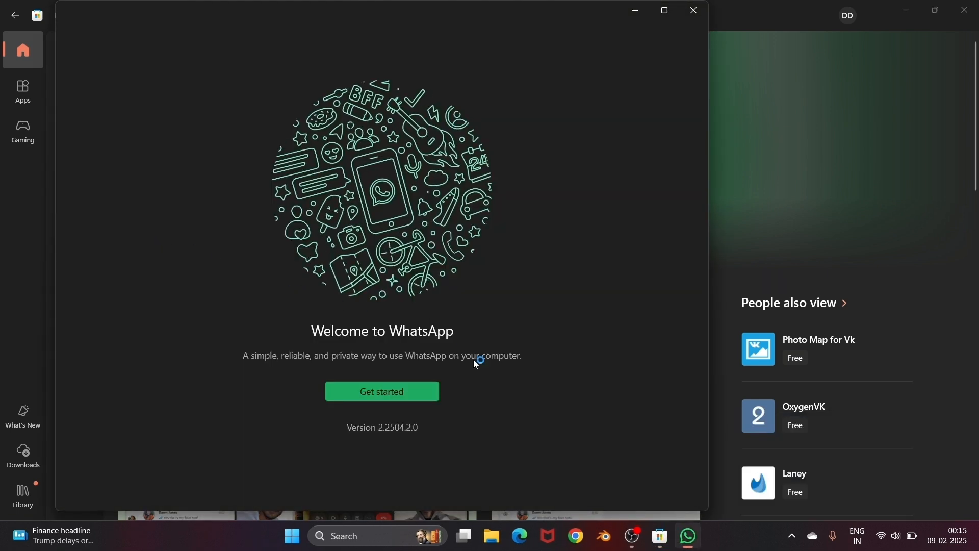
{"action": "mouse_move", "coordinate": [692, 11]}
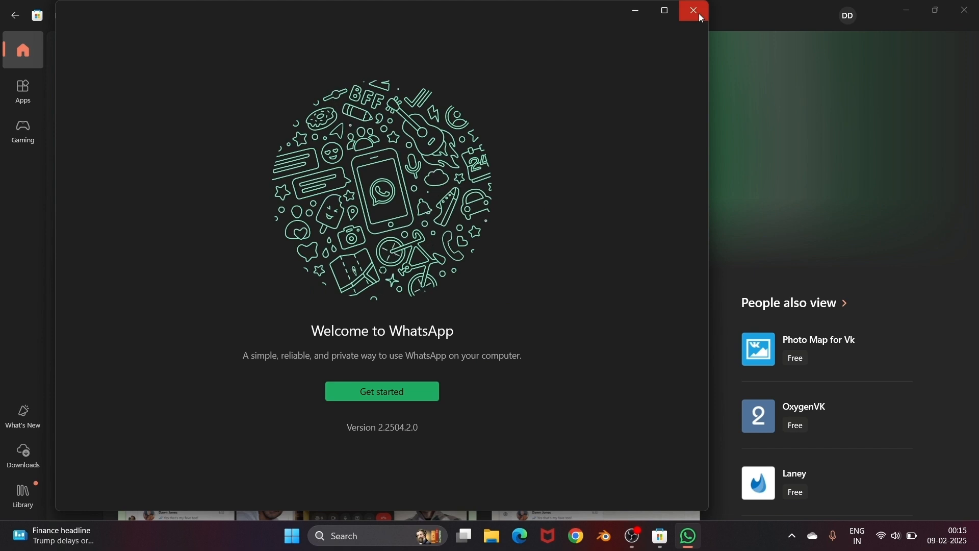
Choose Get started on the Welcome to WhatsApp screen to reach phone-linking setup.
{"action": "left_click", "coordinate": [381, 391]}
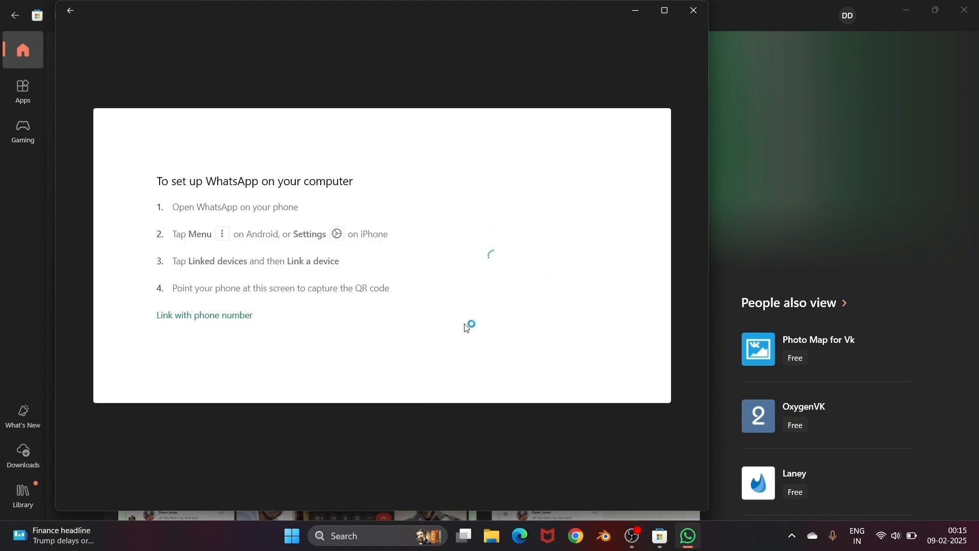